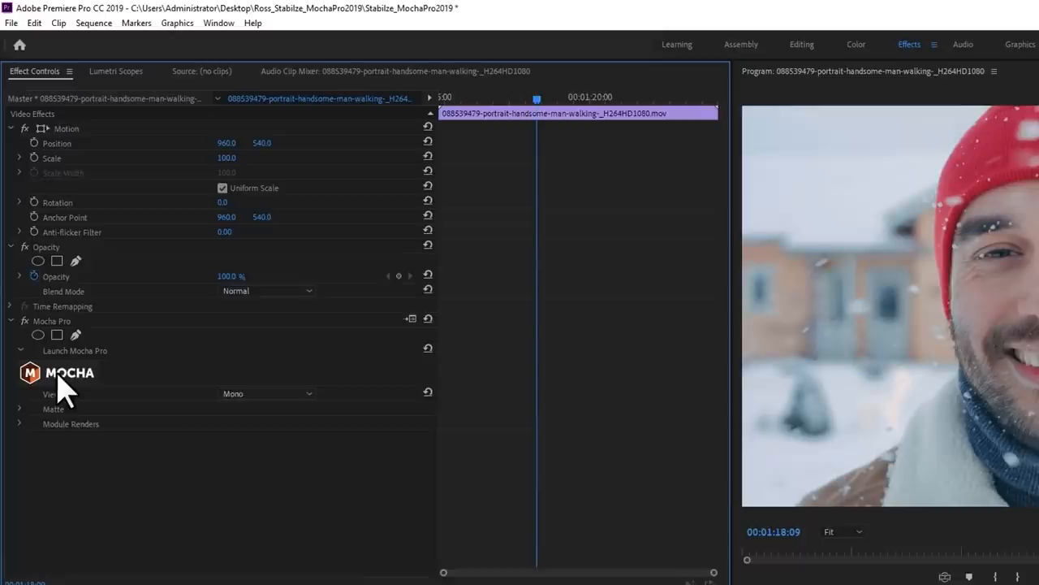
Step: Launch Mocha Pro from the clip's Mocha Pro effect in Effect Controls
{"action": "left_click", "coordinate": [74, 350]}
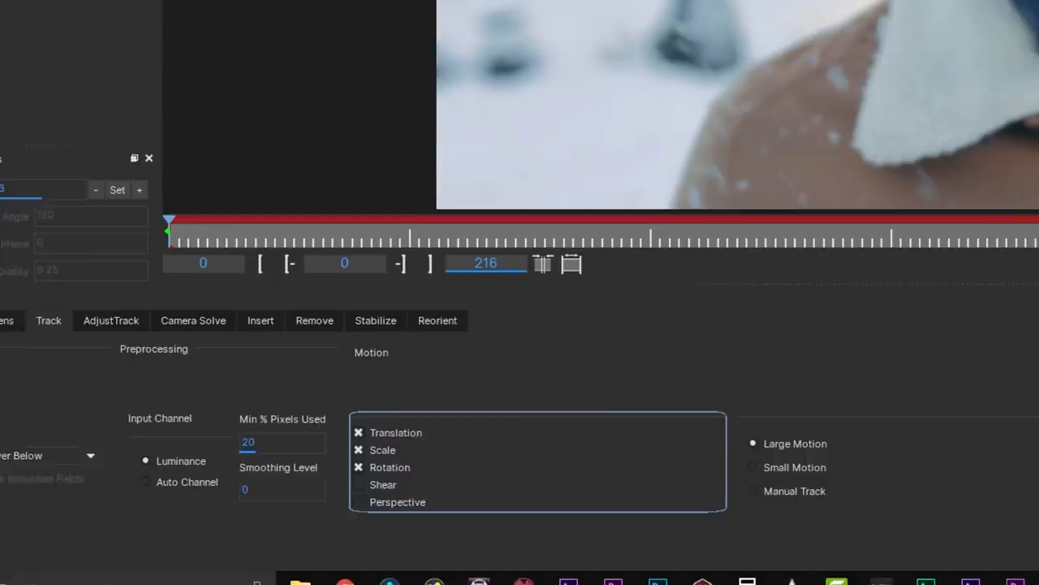
Step: Set Layer 1's track to follow translation, scale and rotation with Large Motion
{"action": "left_click", "coordinate": [203, 27]}
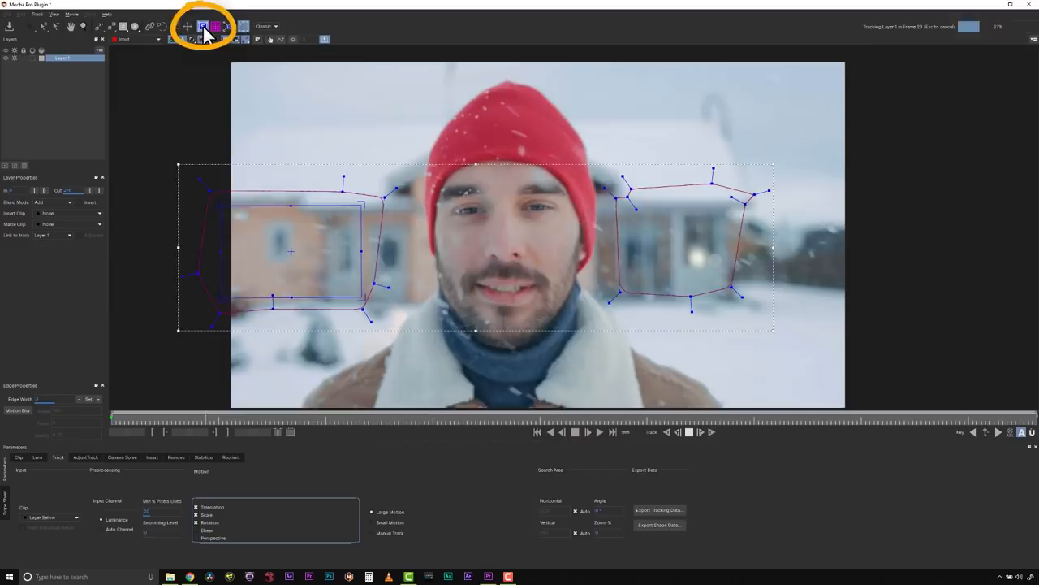
Step: Draw an X-spline shape around the man, naming the layers 'guy' and 'bg'
{"action": "left_click", "coordinate": [576, 432]}
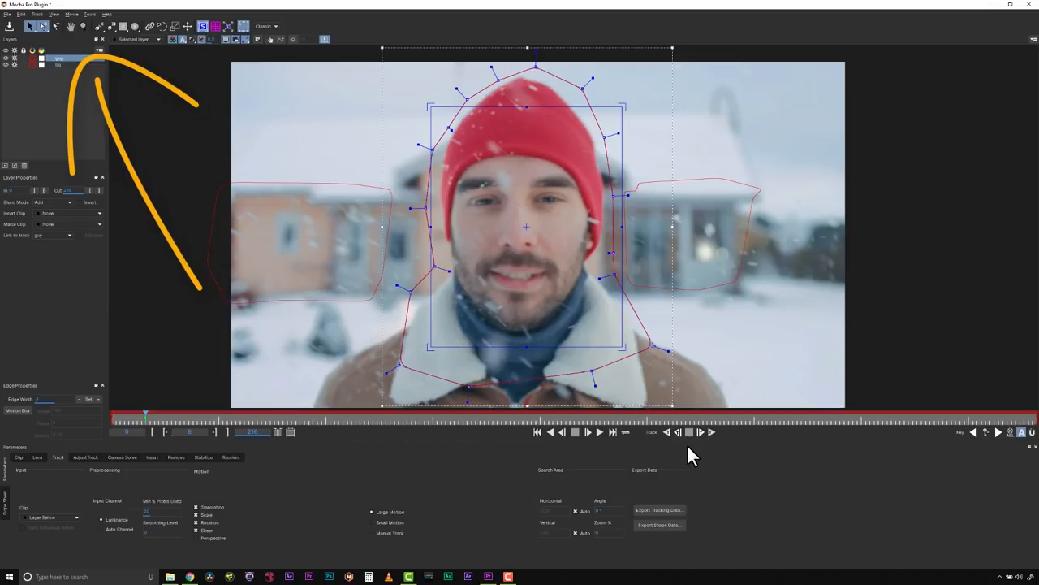
Step: Select the 'bg' layer and track it forward across the clip
{"action": "left_click", "coordinate": [711, 432]}
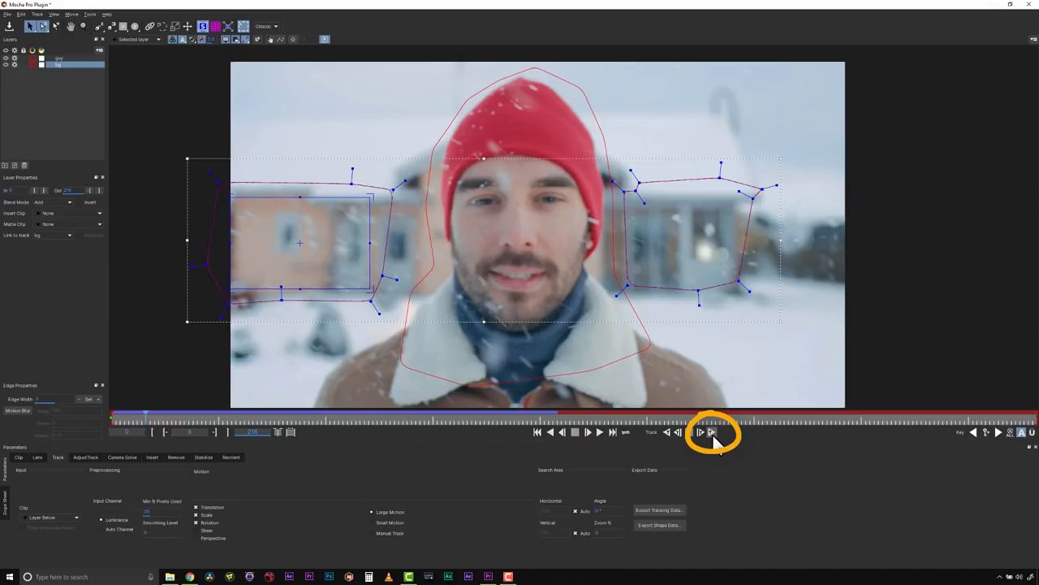
{"action": "left_click", "coordinate": [710, 432]}
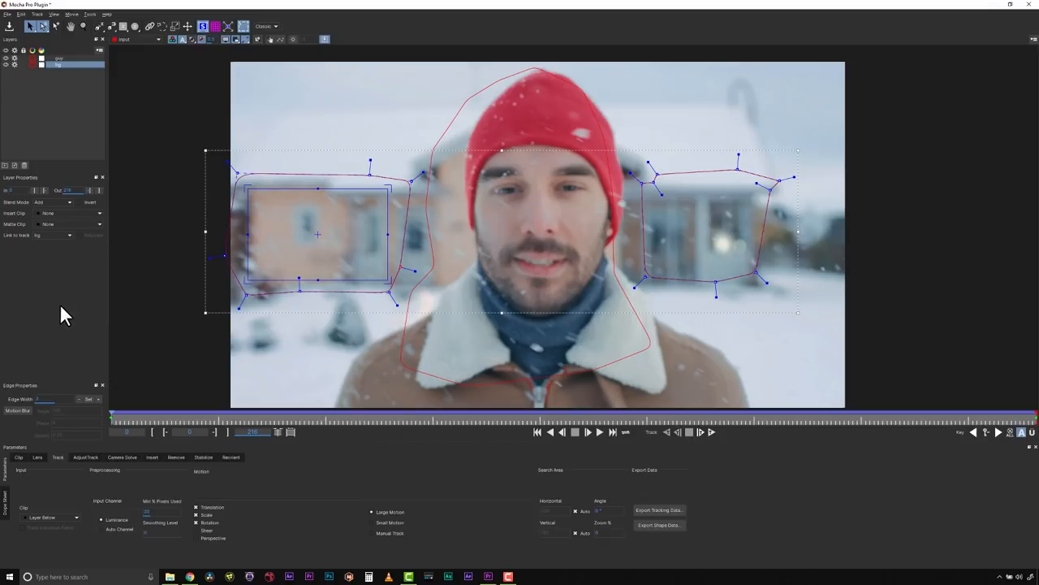
Step: Stabilize all motion with X/Y translation, smoothing over 10 frames
{"action": "left_click", "coordinate": [215, 27]}
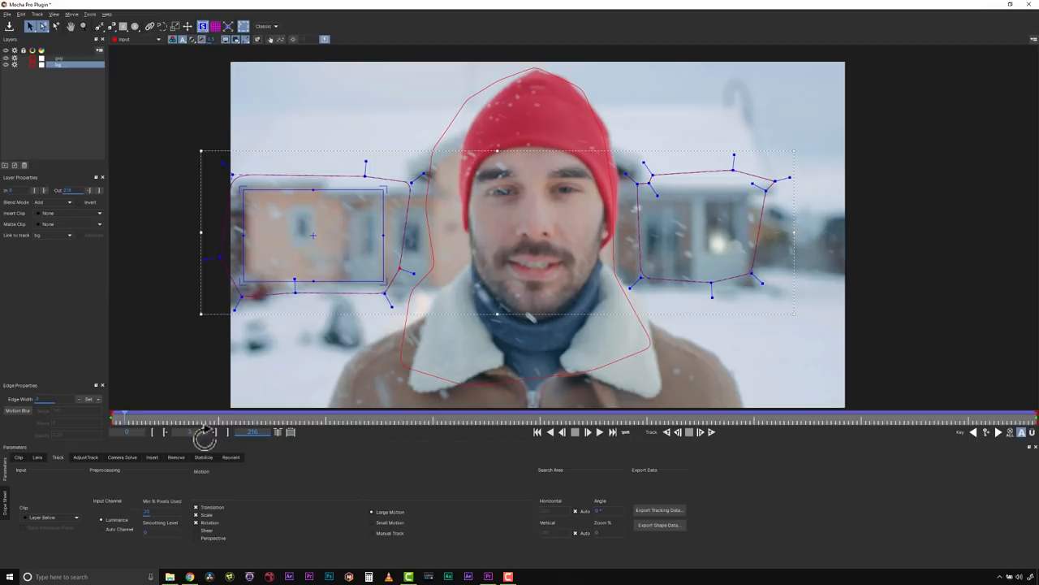
{"action": "left_click", "coordinate": [204, 457]}
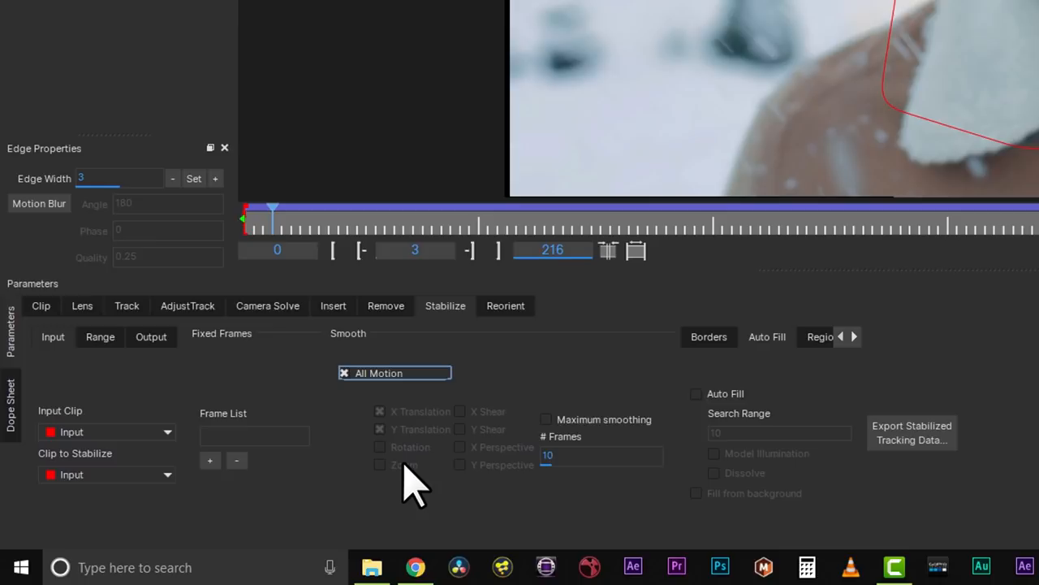
{"action": "mouse_move", "coordinate": [568, 373]}
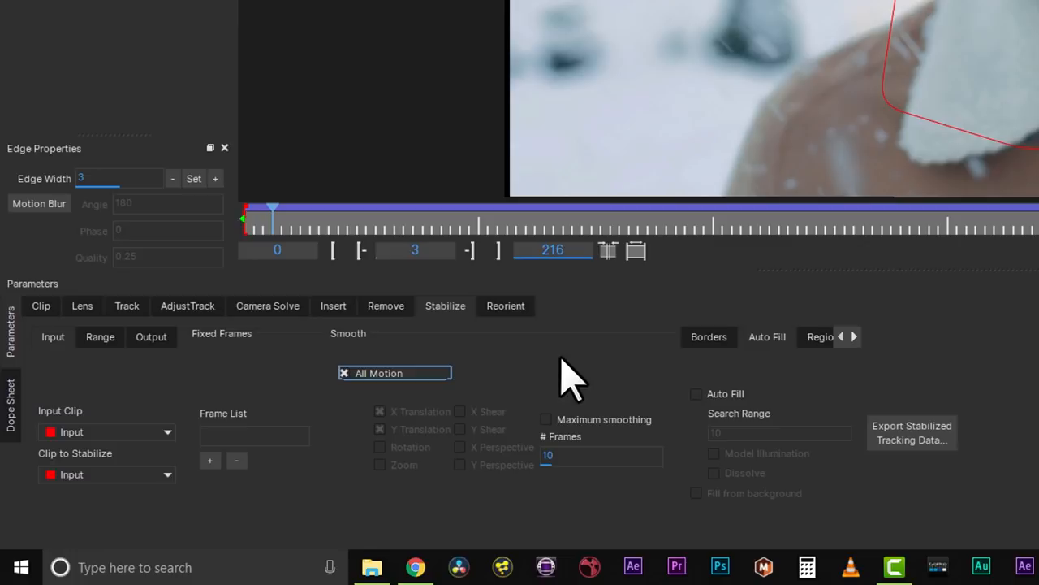
{"action": "left_click", "coordinate": [766, 336]}
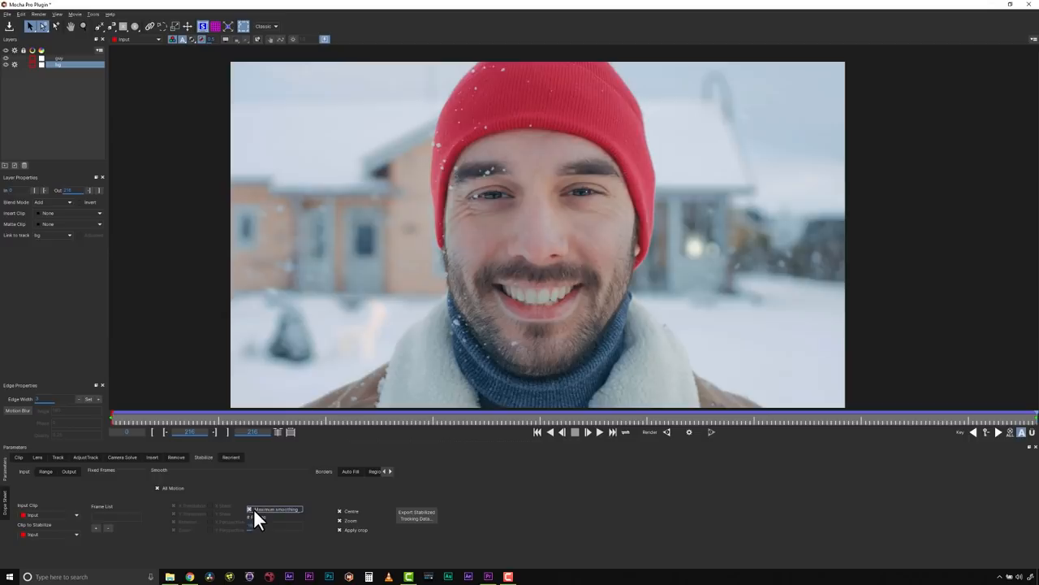
Step: Turn on Maximum smoothing and toggle Zoom to compare the frame borders
{"action": "left_click", "coordinate": [340, 530]}
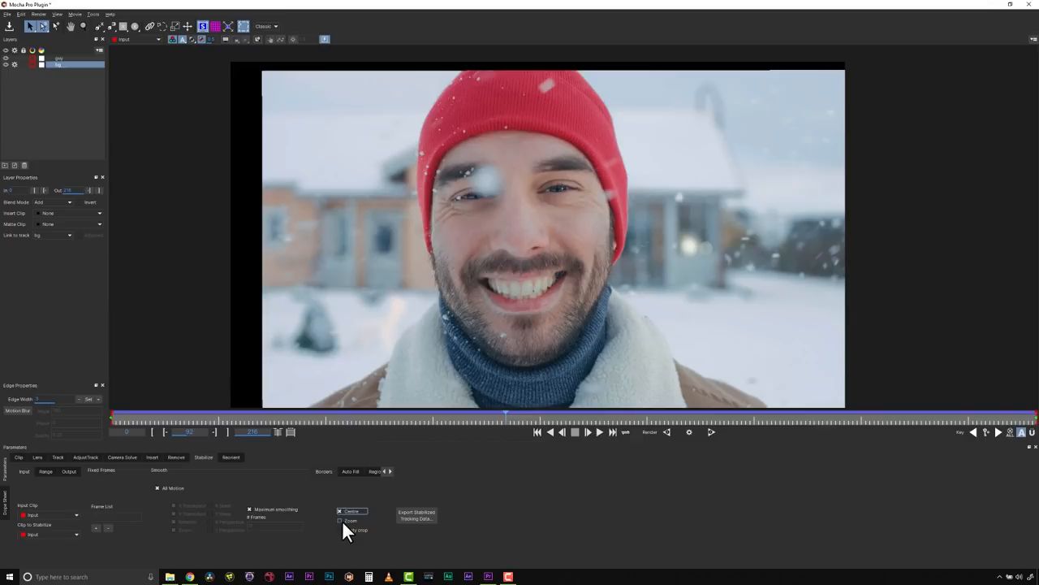
{"action": "left_click", "coordinate": [341, 521]}
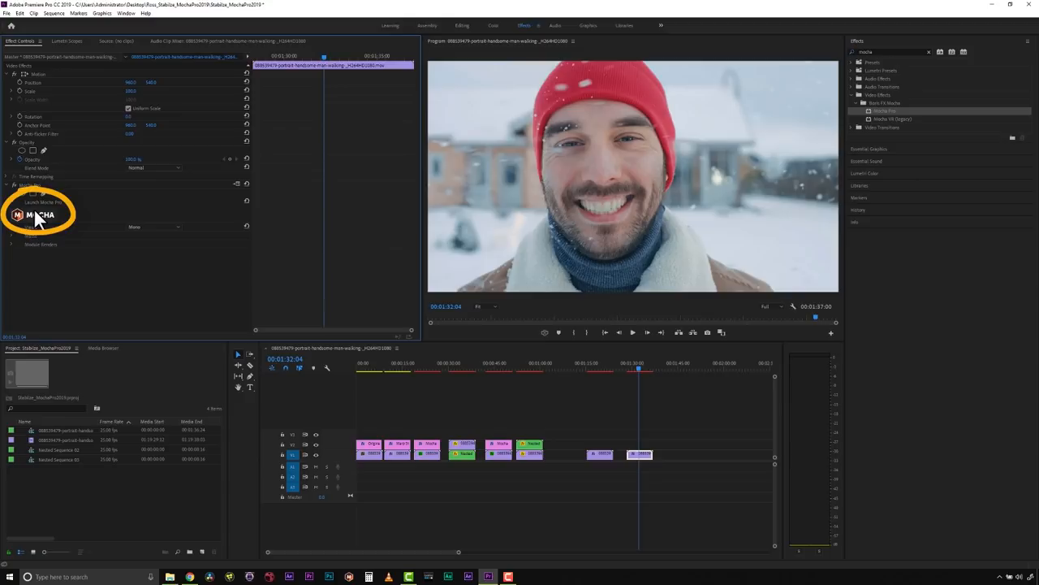
{"action": "left_click", "coordinate": [38, 214]}
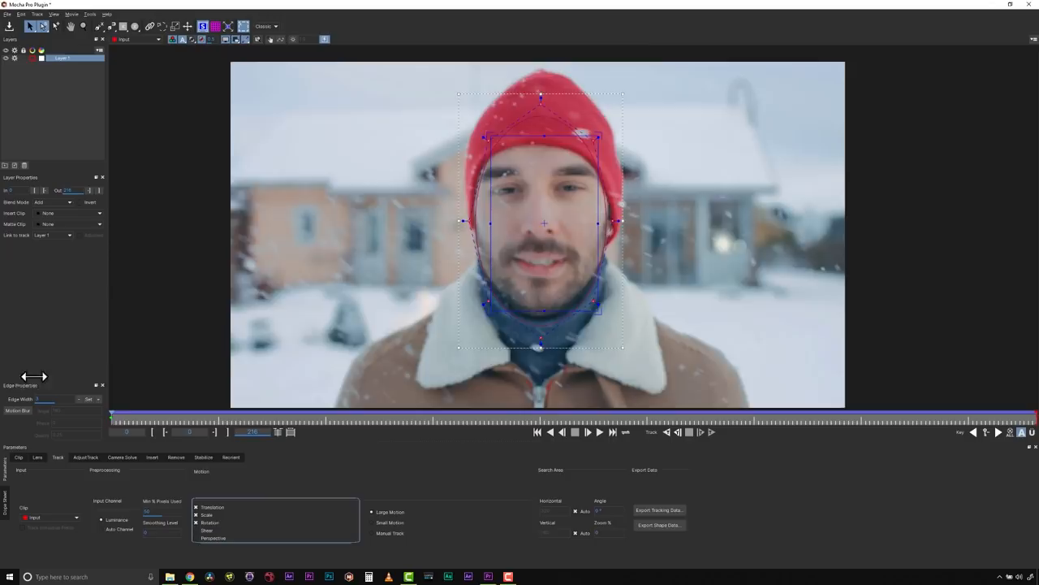
Step: Track the face layer forward with translation, scale and rotation enabled
{"action": "left_click", "coordinate": [203, 457]}
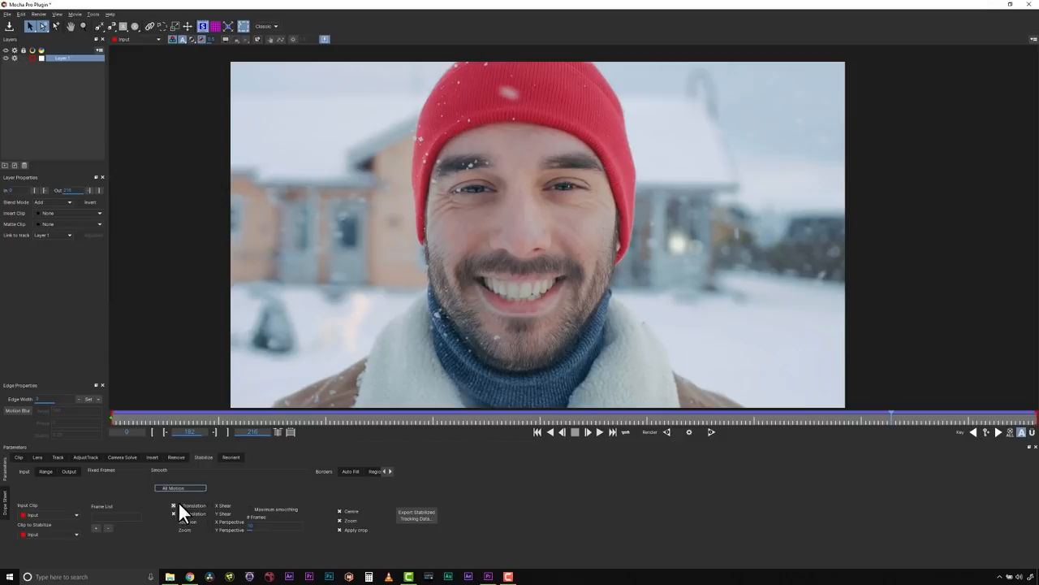
Step: Stabilize on X and Y translation only, enable Stabilize output, and play it back
{"action": "left_click", "coordinate": [577, 432]}
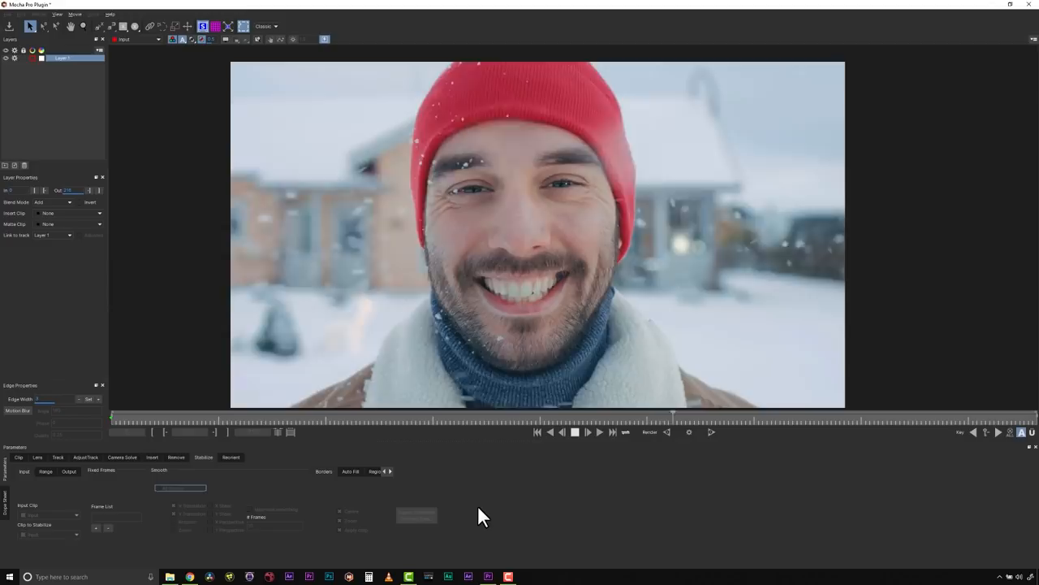
{"action": "left_click", "coordinate": [576, 431]}
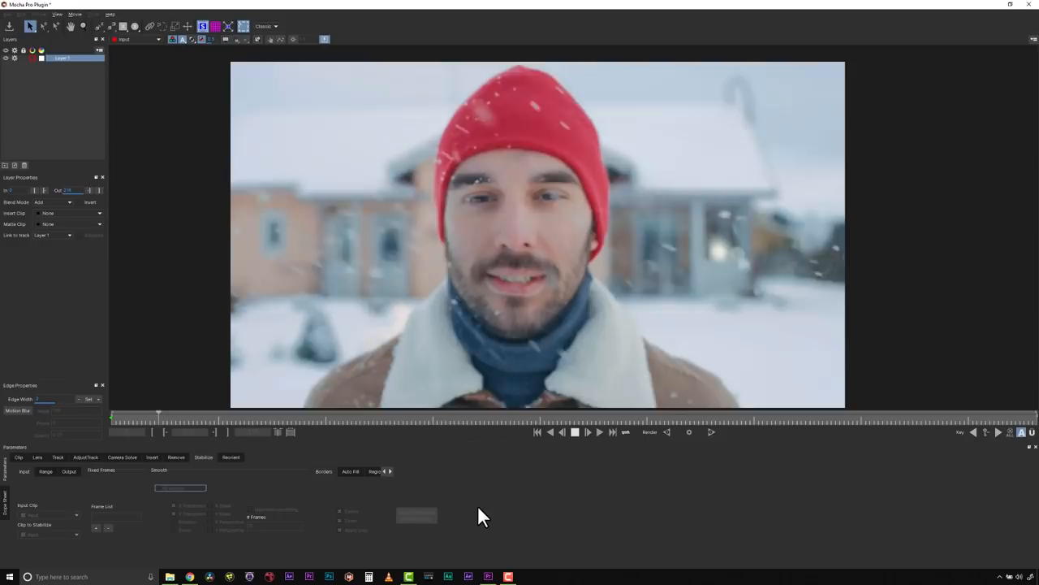